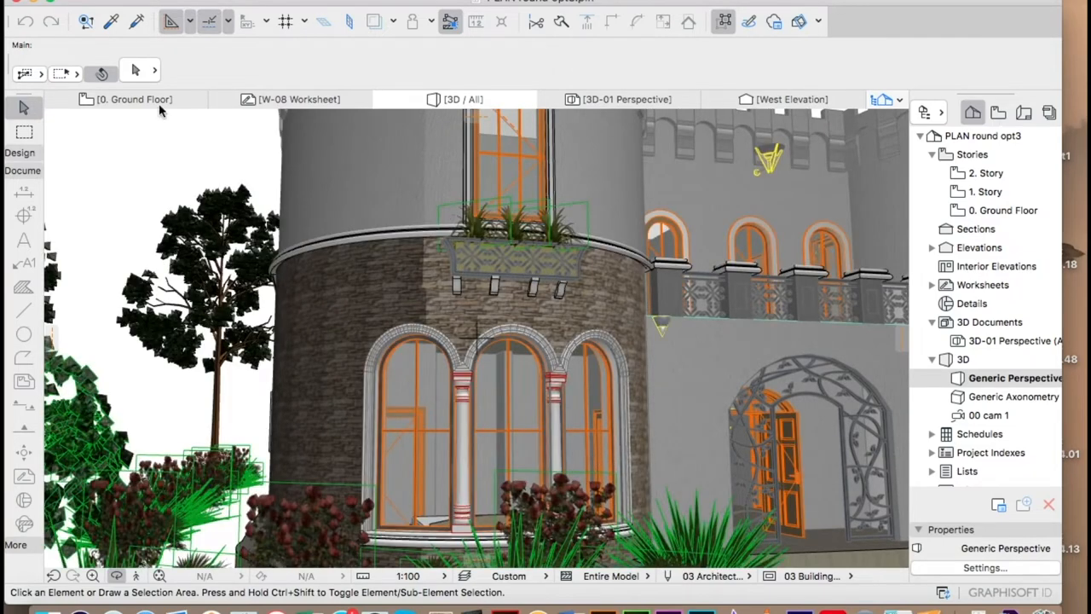
On the 0. Ground Floor plan, select both curved stone tower wall segments
left_click(134, 99)
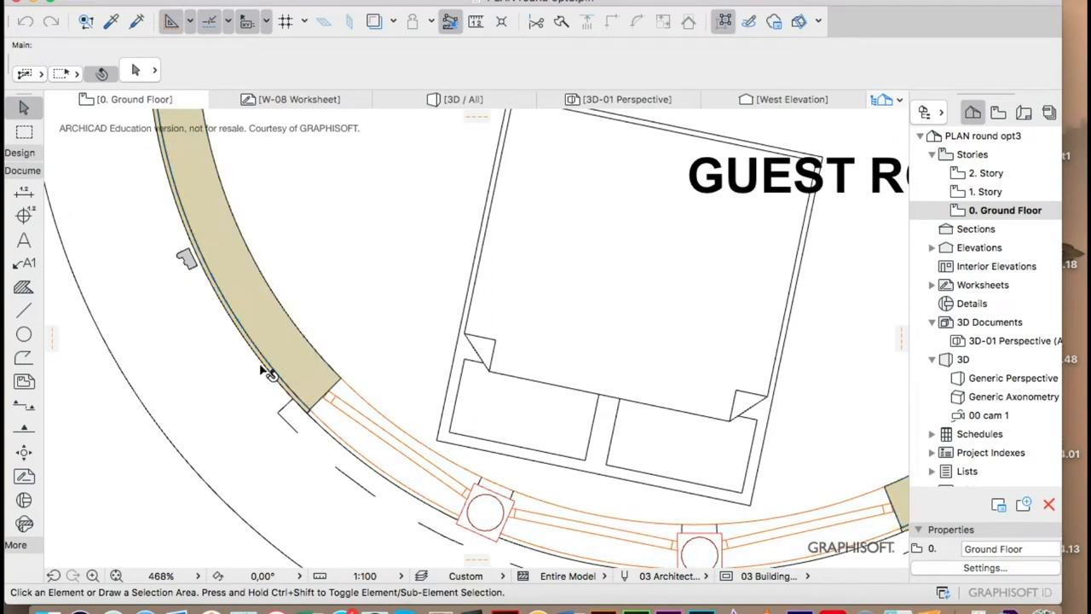
left_click(264, 371)
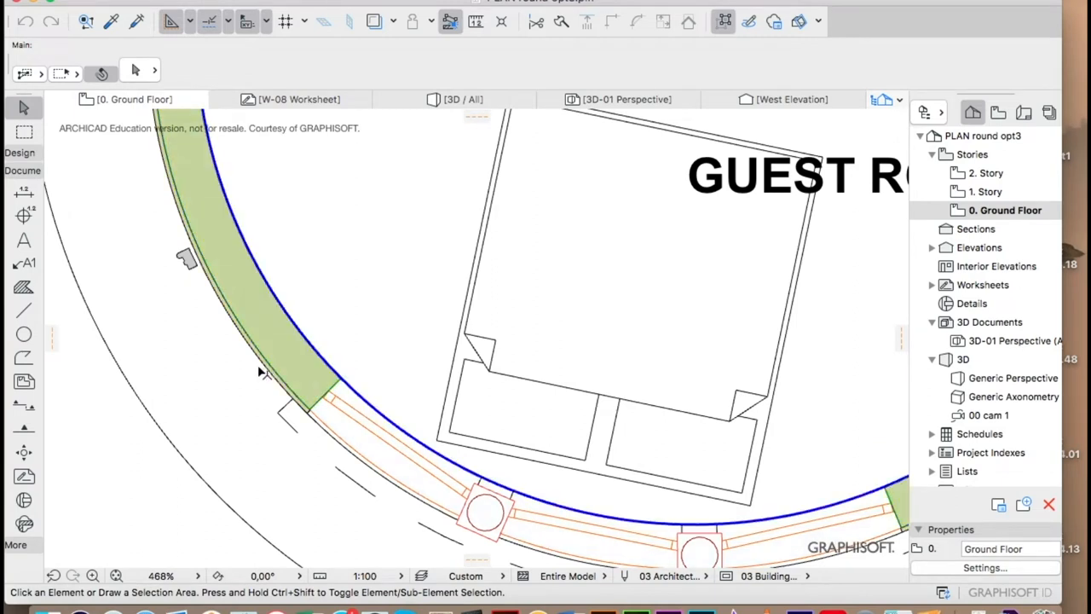
left_click(262, 373)
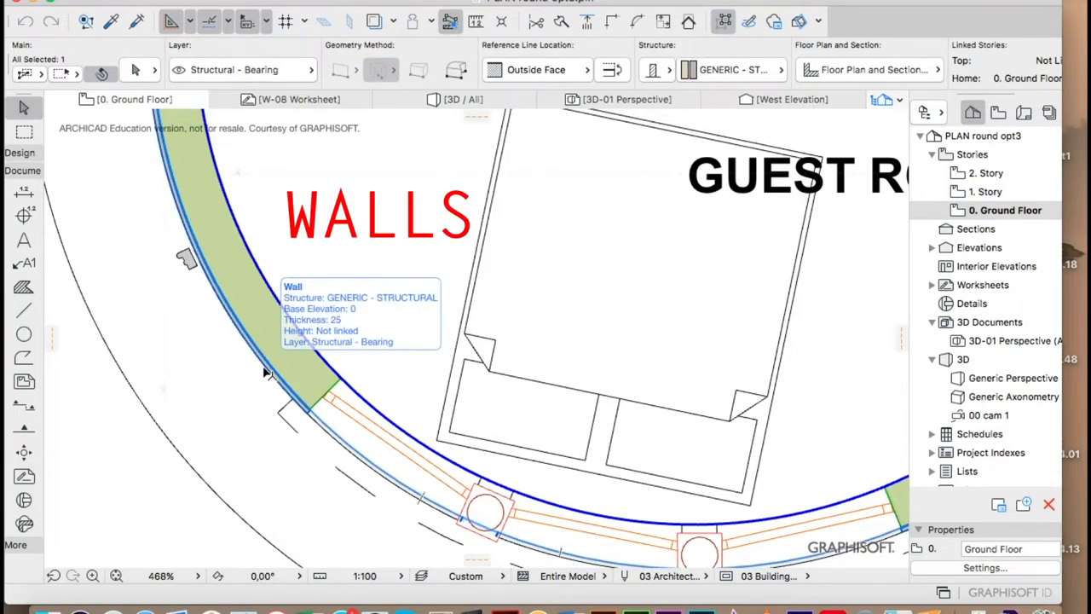
left_click(277, 349)
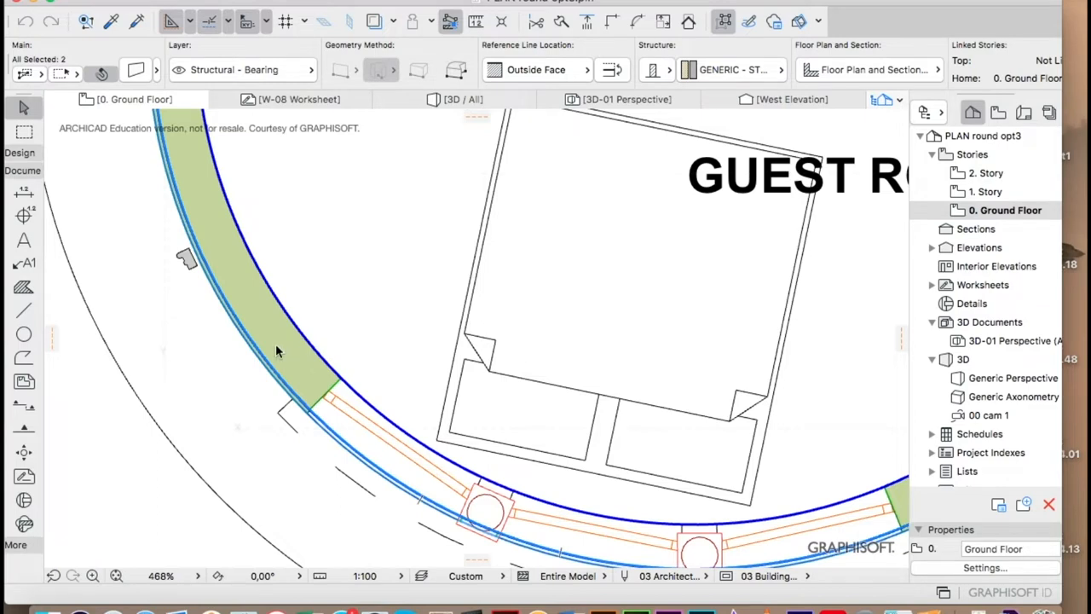
Isolate the two selected curved walls in 3D with Show Selection/Marquee in 3D
right_click(277, 351)
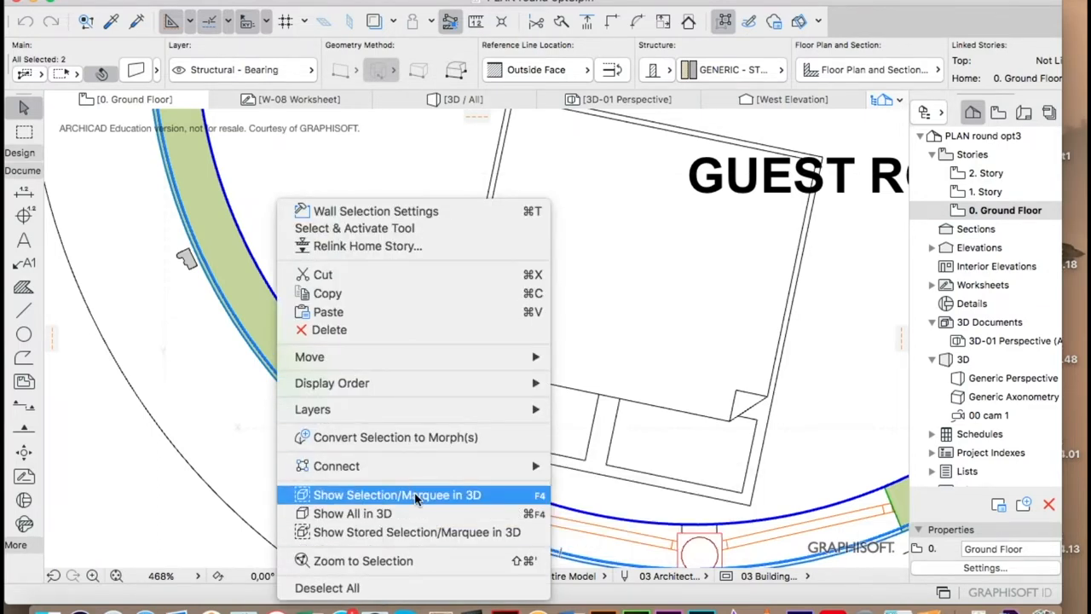
left_click(398, 495)
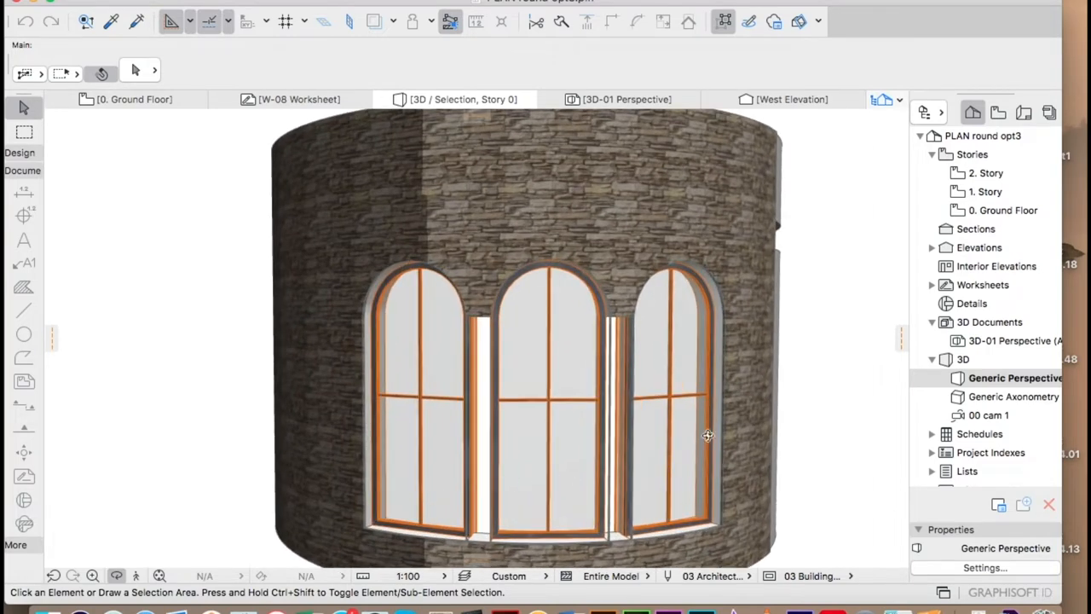
Zoom in on the arched windows in 3D and pick the Morph tool
left_click_drag(707, 435, 780, 431)
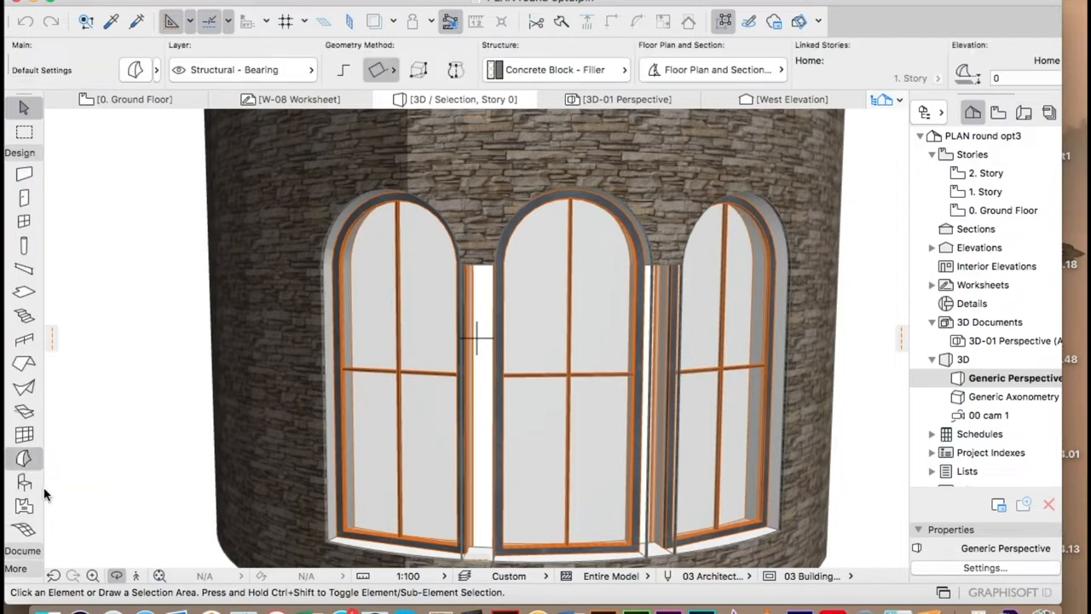
left_click(344, 69)
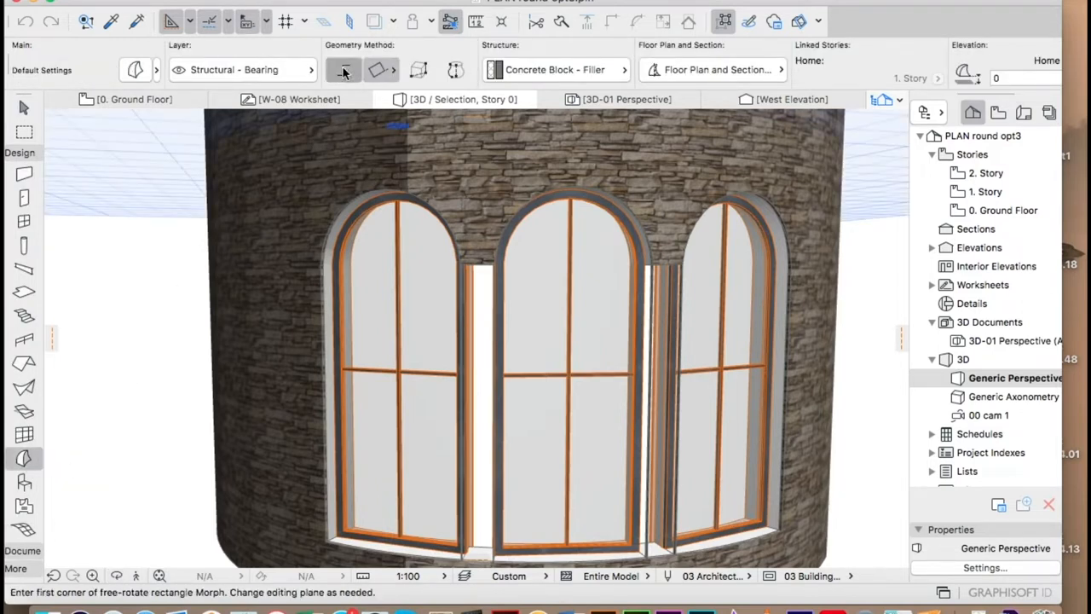
Choose the Polygon geometry method for the Morph outline
left_click(344, 69)
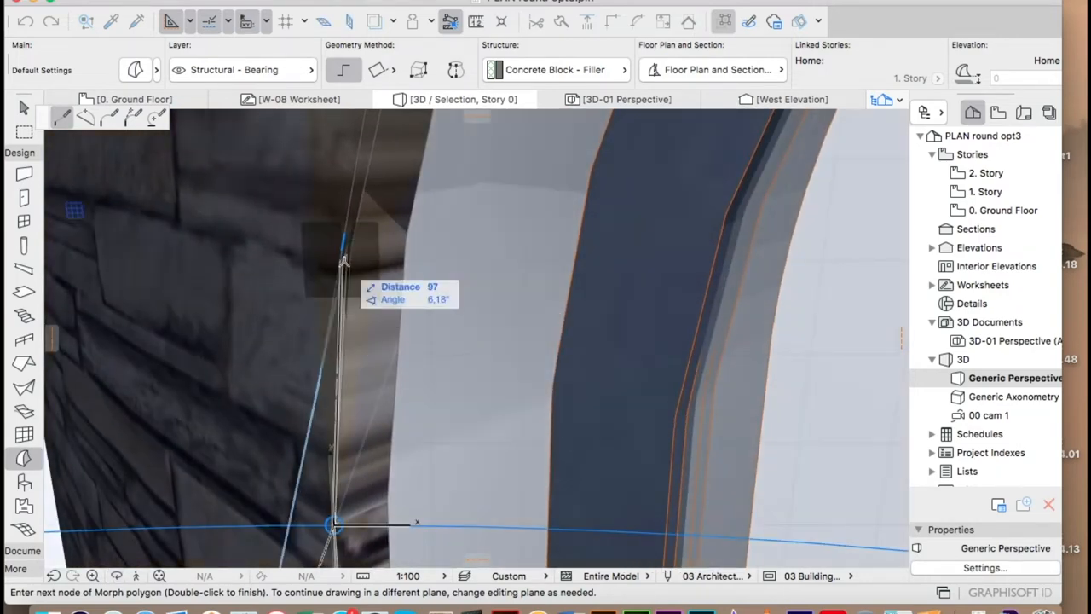
mouse_move(341, 251)
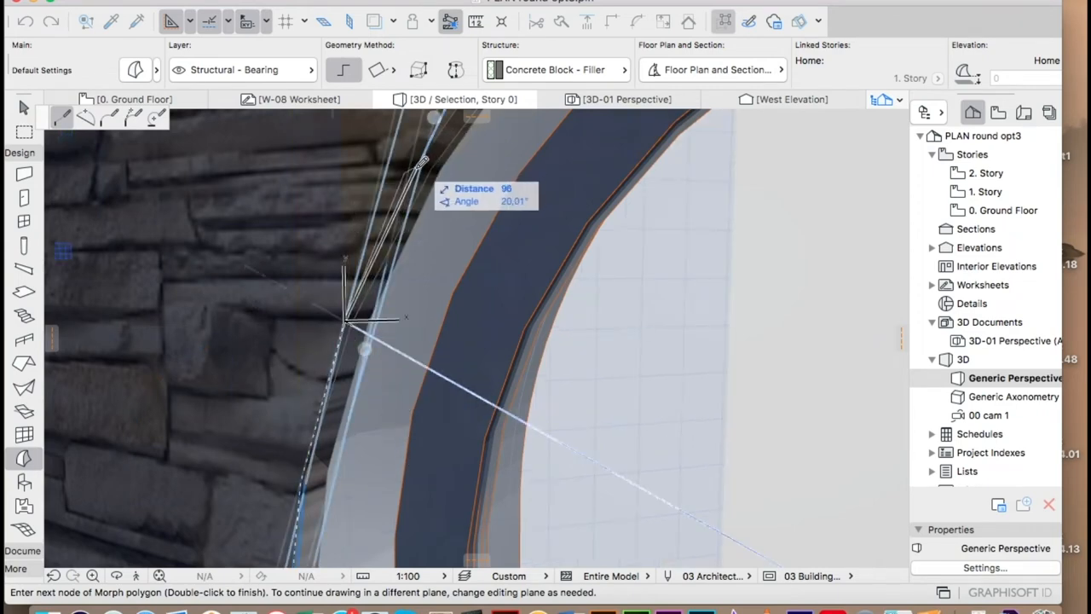
mouse_move(432, 156)
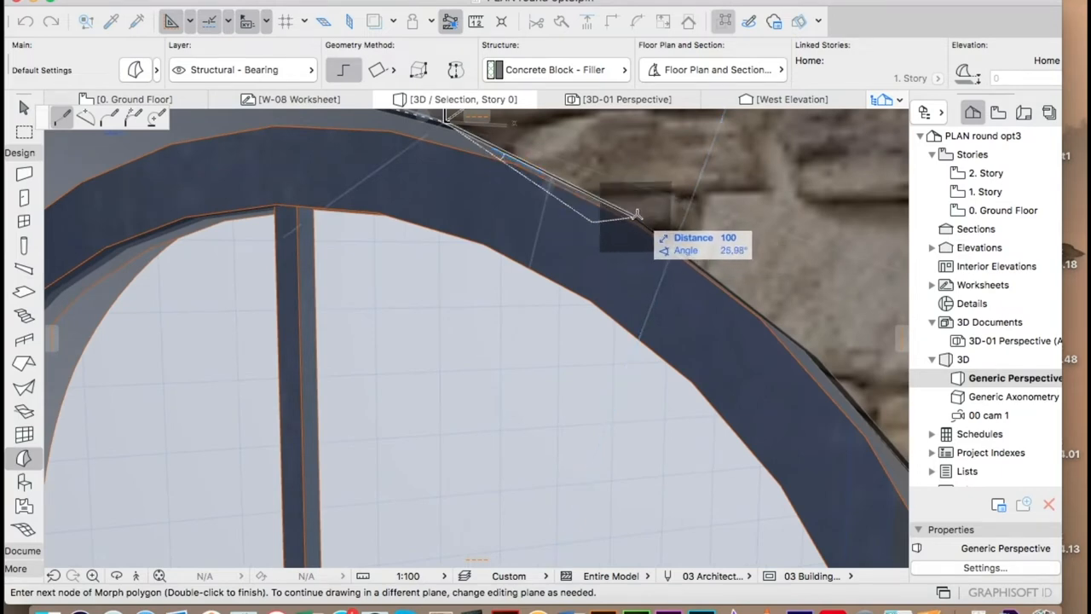
mouse_move(671, 302)
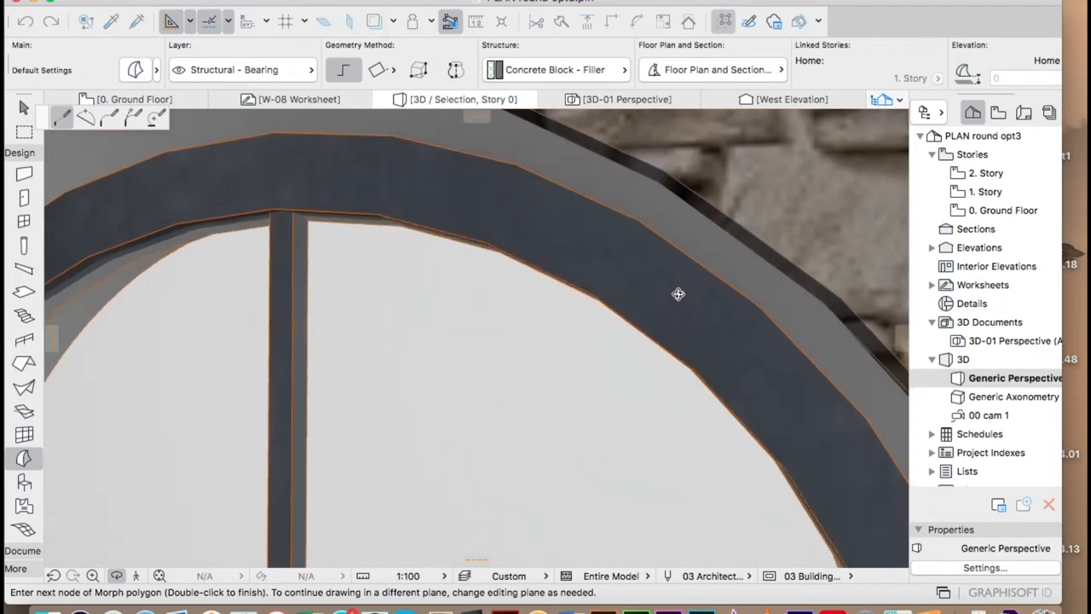
Place another Morph outline node past the arch crown toward the right side
left_click(665, 179)
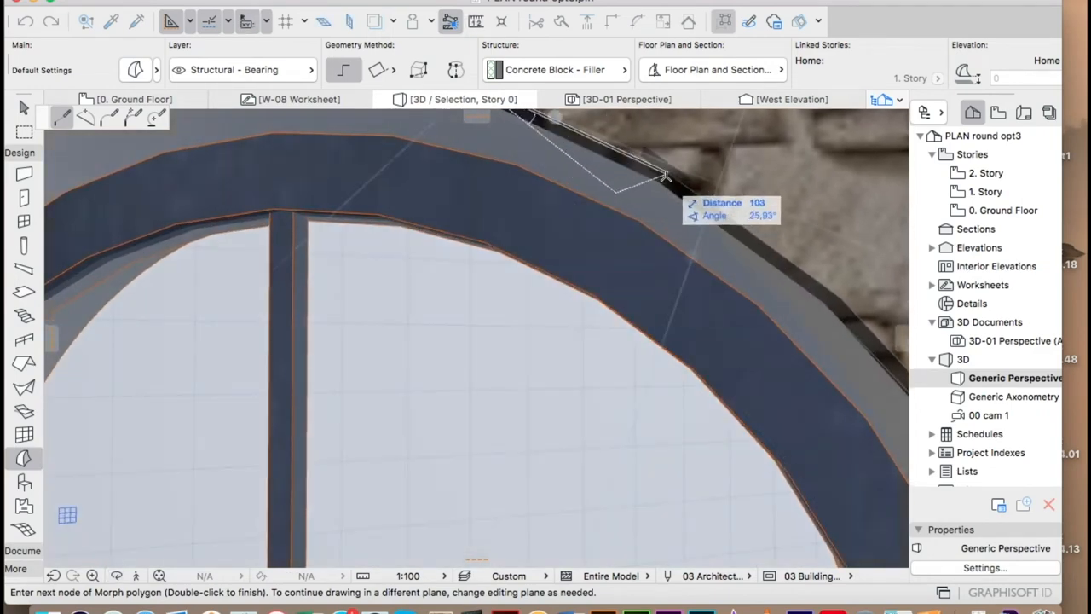
mouse_move(658, 167)
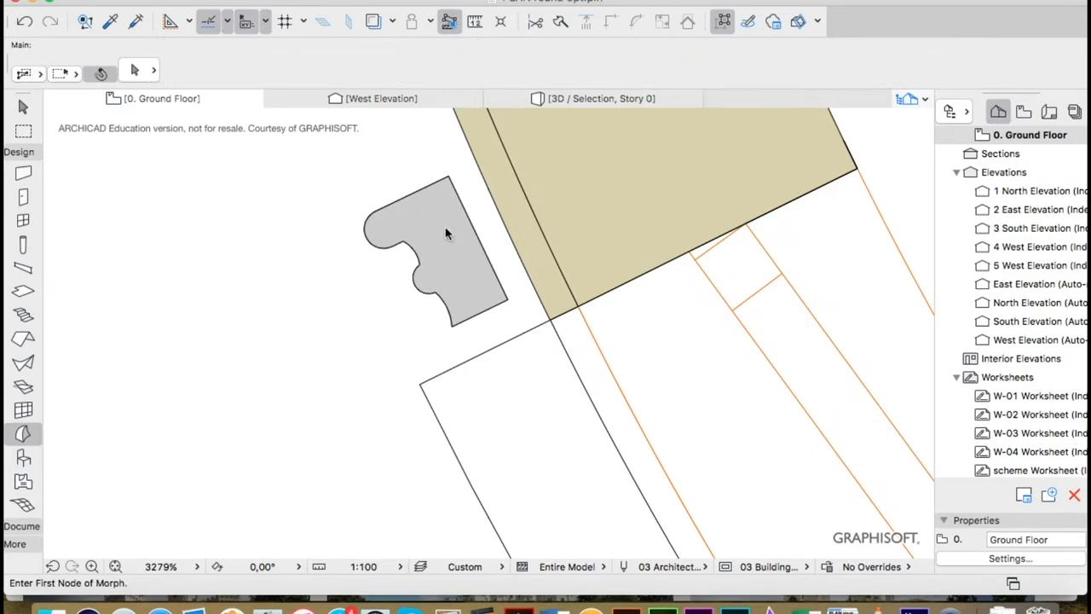
Select and reposition the moulding profile Morph, setting its elevation to 500
left_click(447, 235)
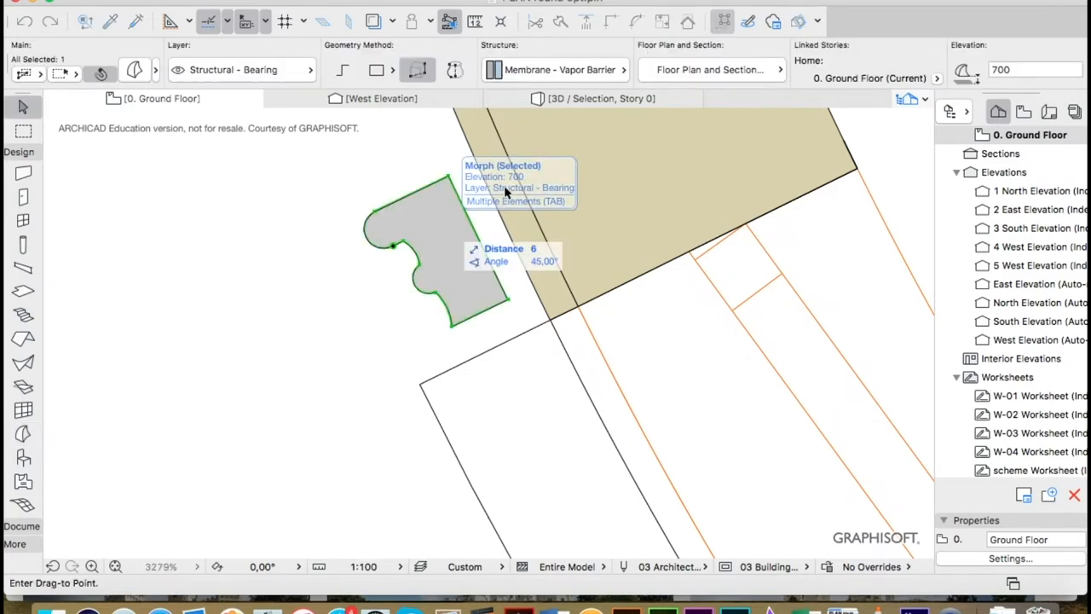
scroll("down", 3)
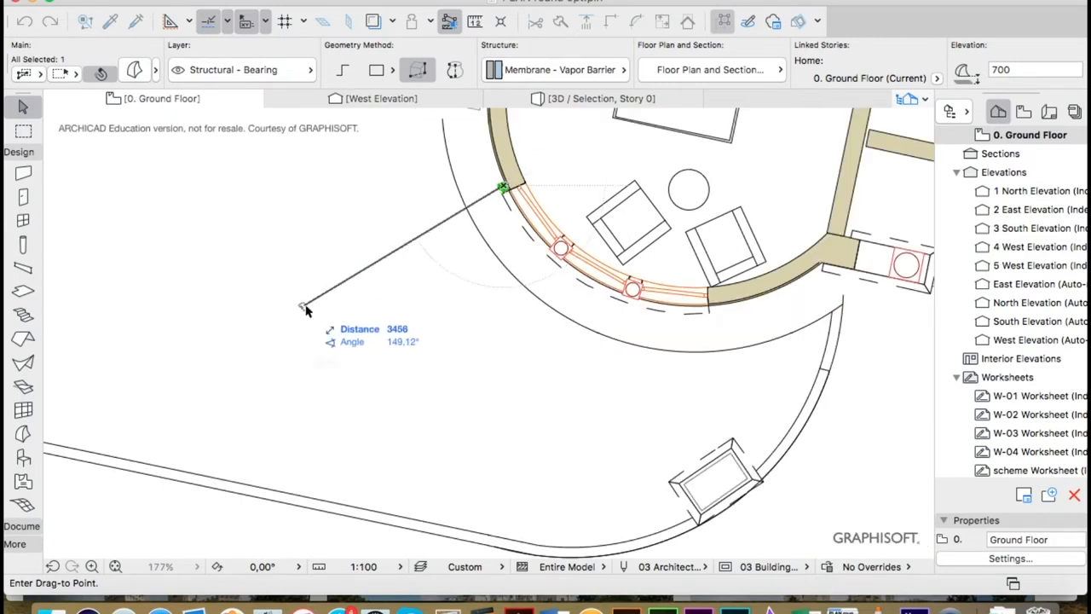
left_click(302, 306)
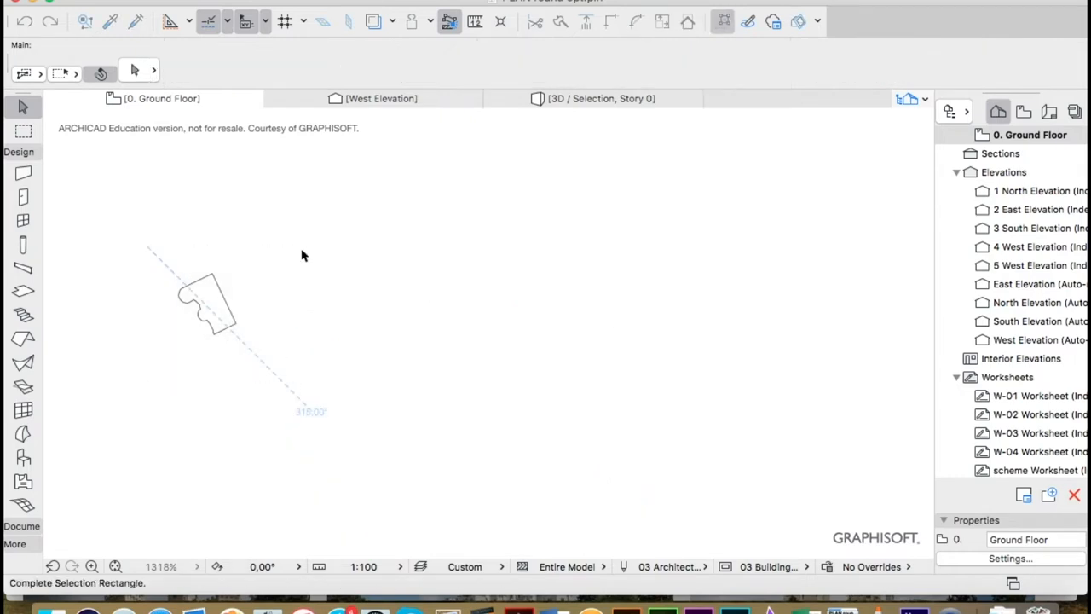
right_click(209, 307)
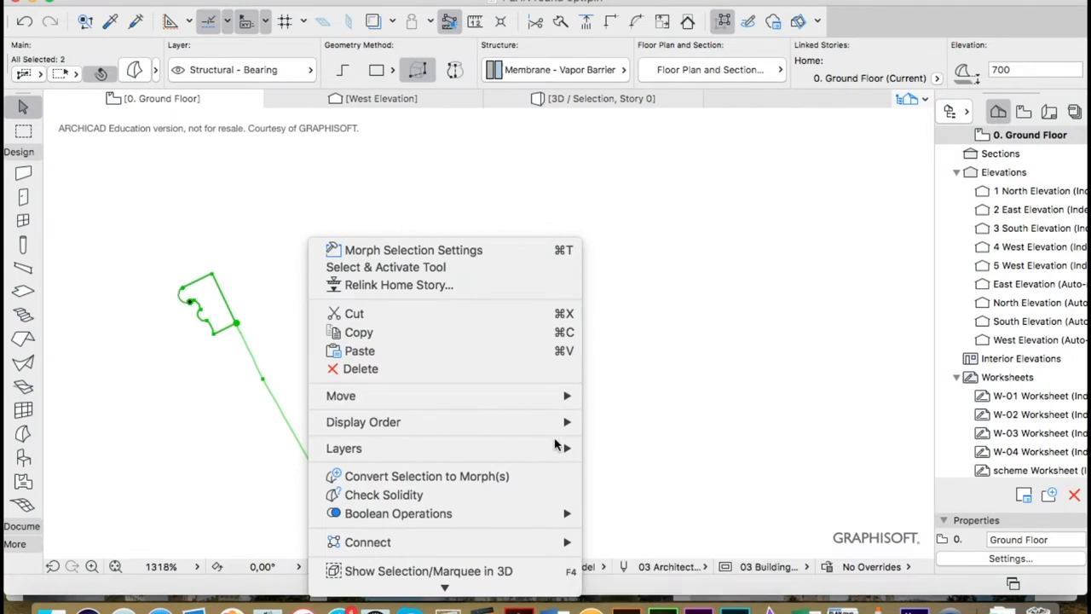
mouse_move(521, 571)
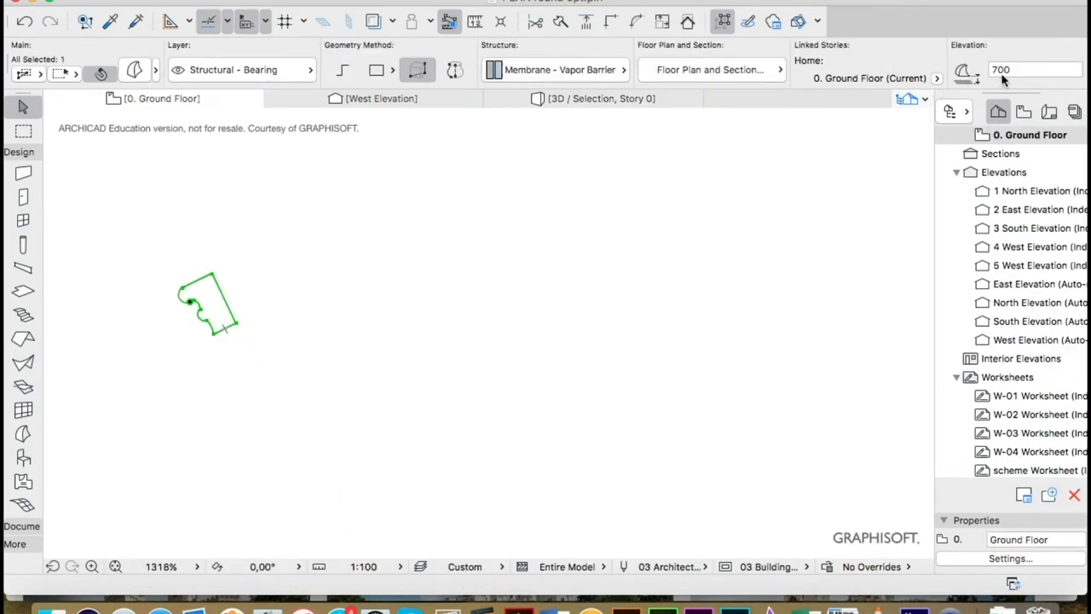
type("500")
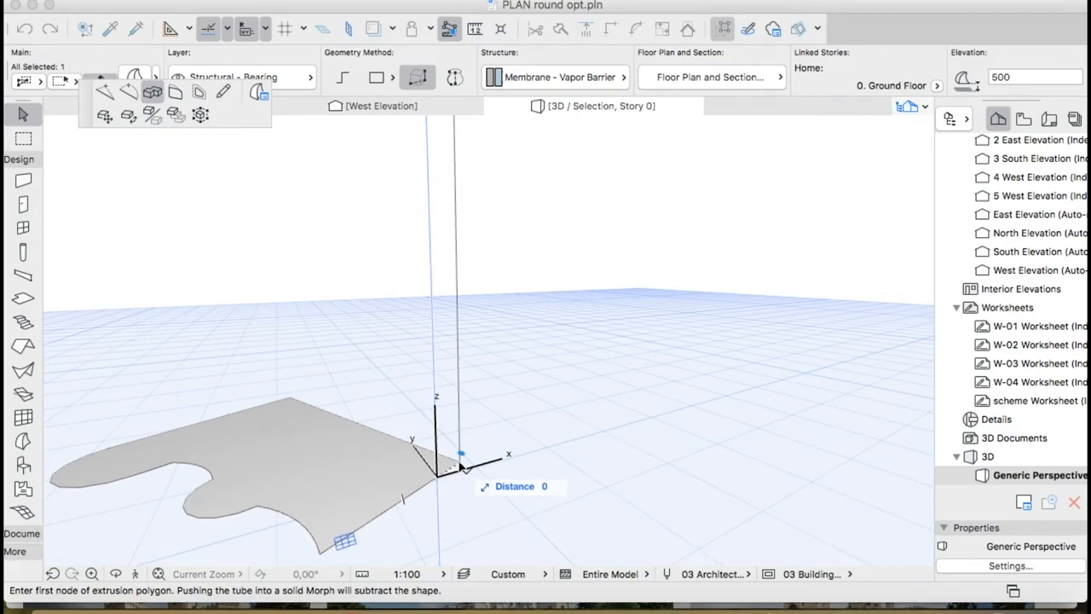
Start the sweep path at the moulding profile for the jamb and arch
left_click(455, 473)
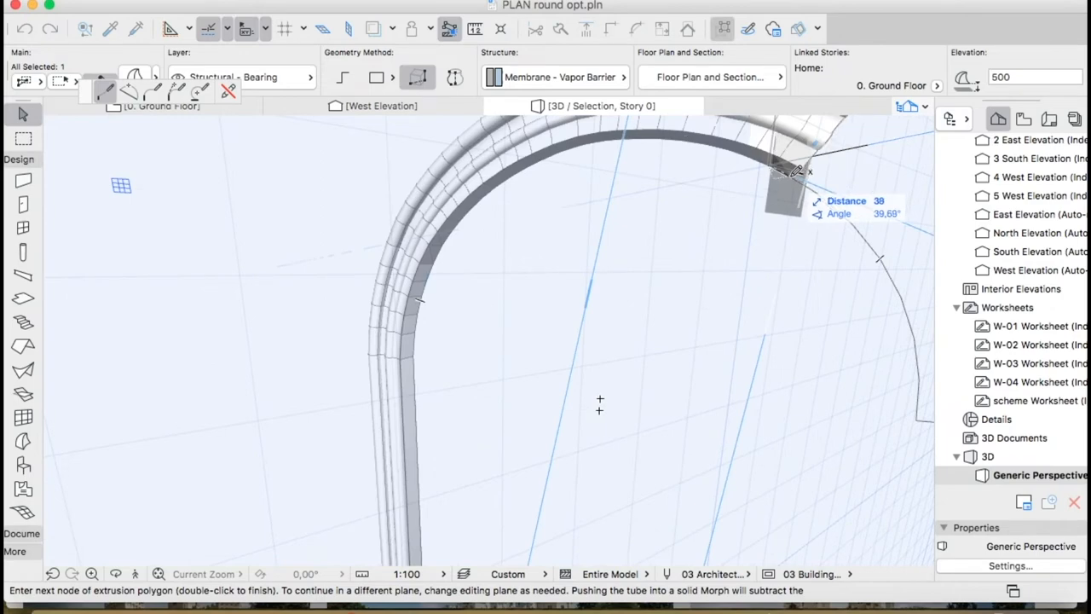
mouse_move(824, 185)
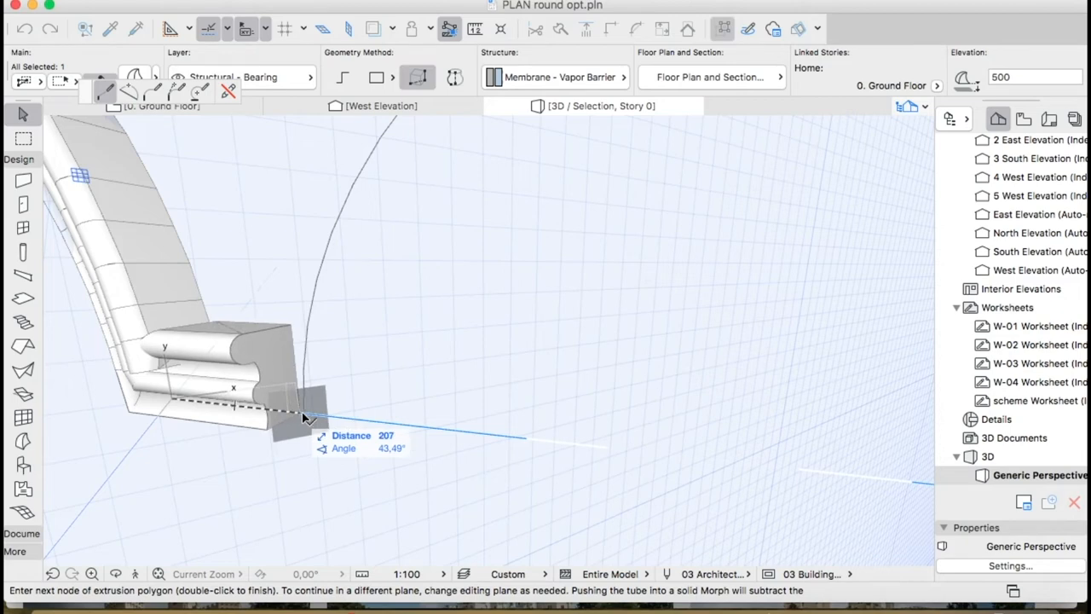
mouse_move(305, 418)
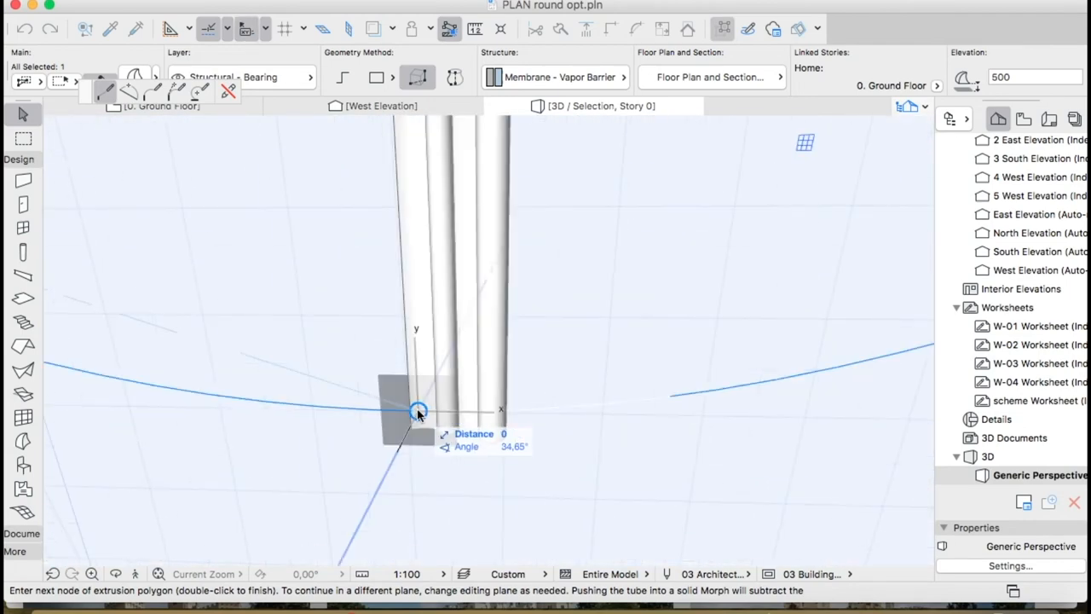
Finish the sweep, then move the moulding profile against the curved wall in plan
left_click(418, 411)
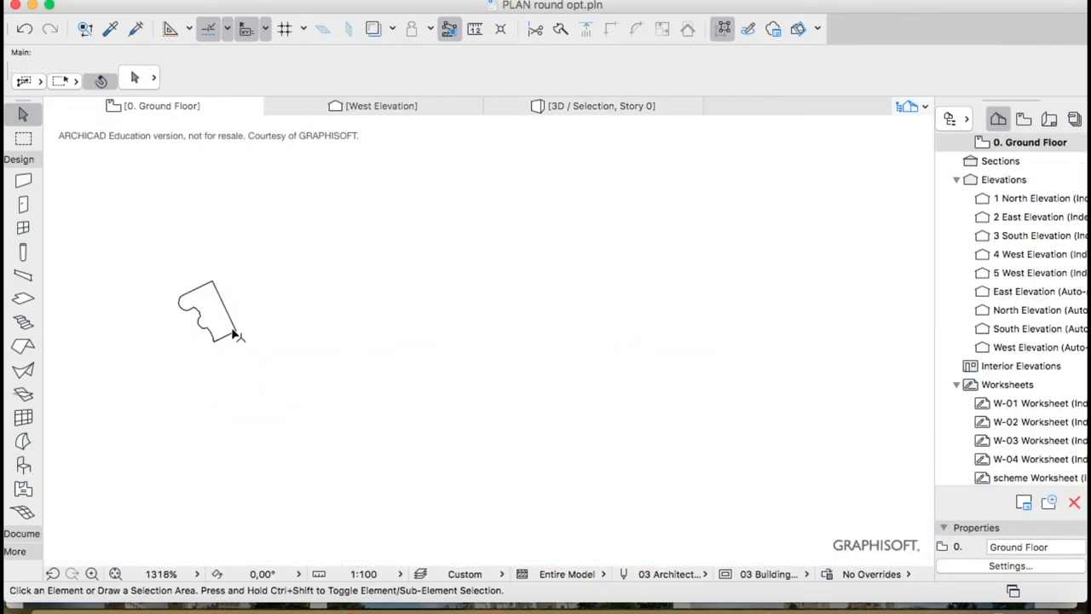
left_click(214, 316)
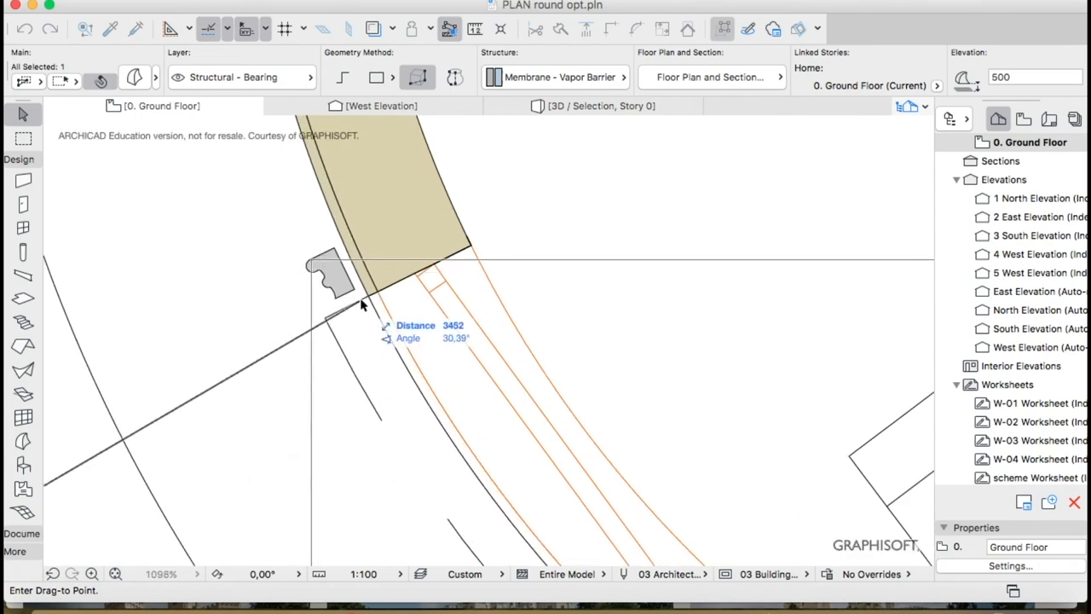
left_click(364, 304)
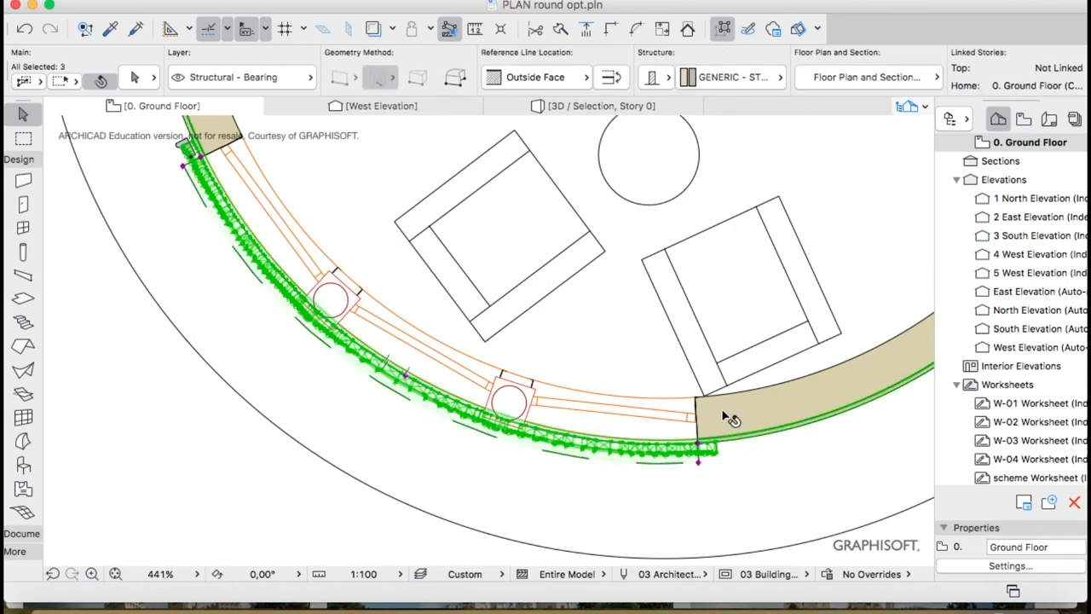
Deselect everything, then select the two Doric columns between the windows
left_click(510, 404)
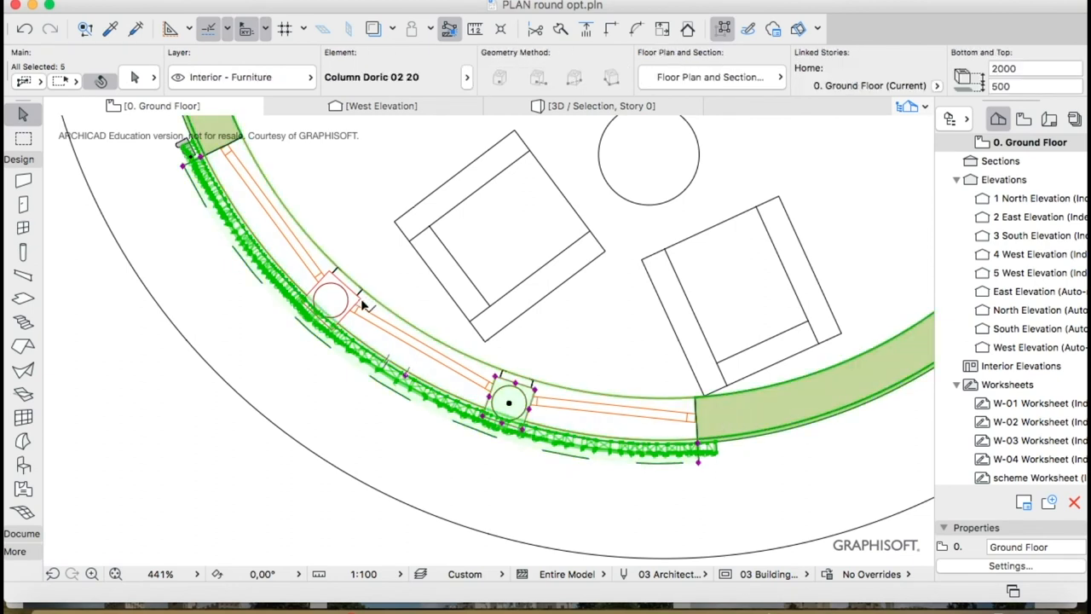
right_click(330, 298)
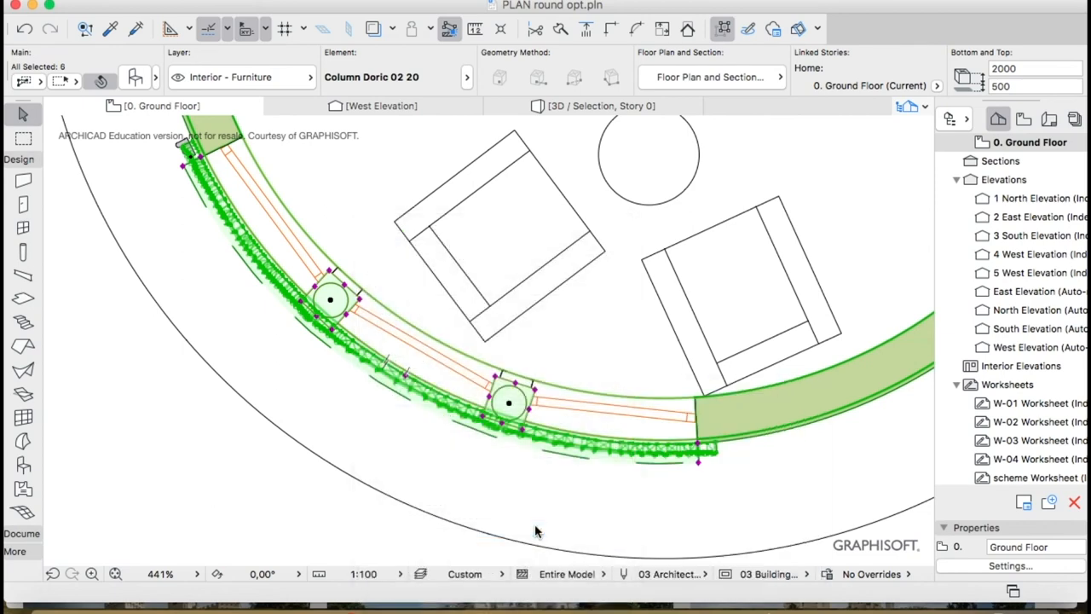
left_click(598, 106)
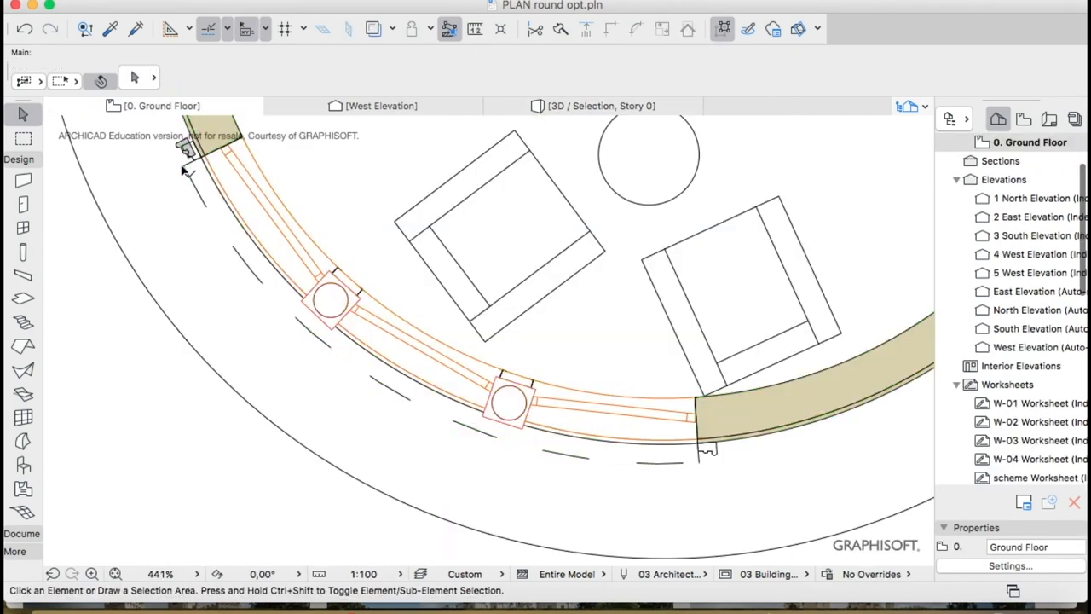
left_click(183, 154)
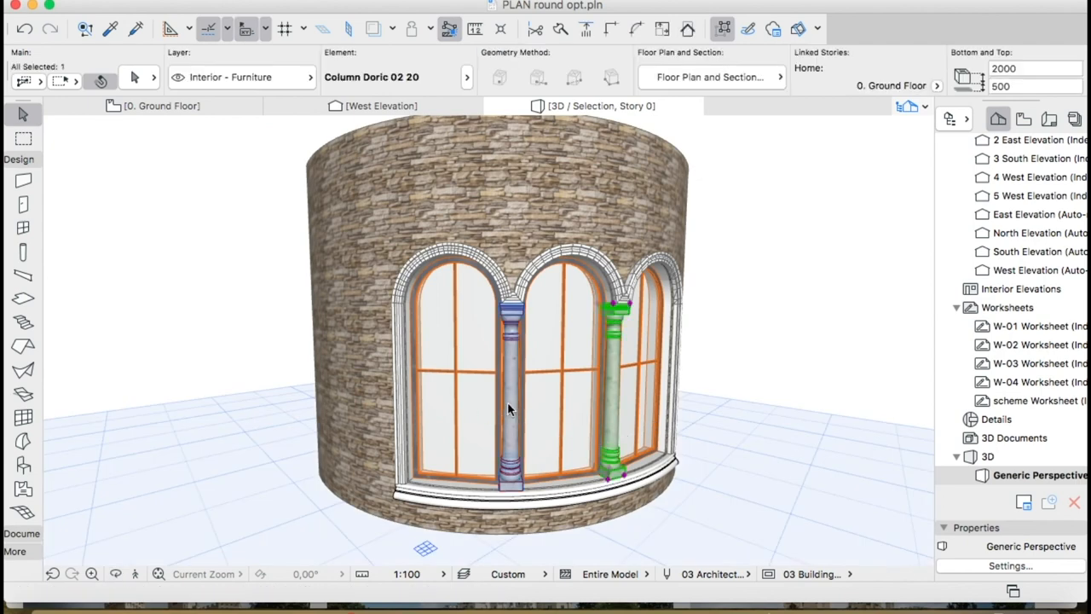
Override the Doric columns' model surfaces with Paint - Glossy White
left_click(509, 400)
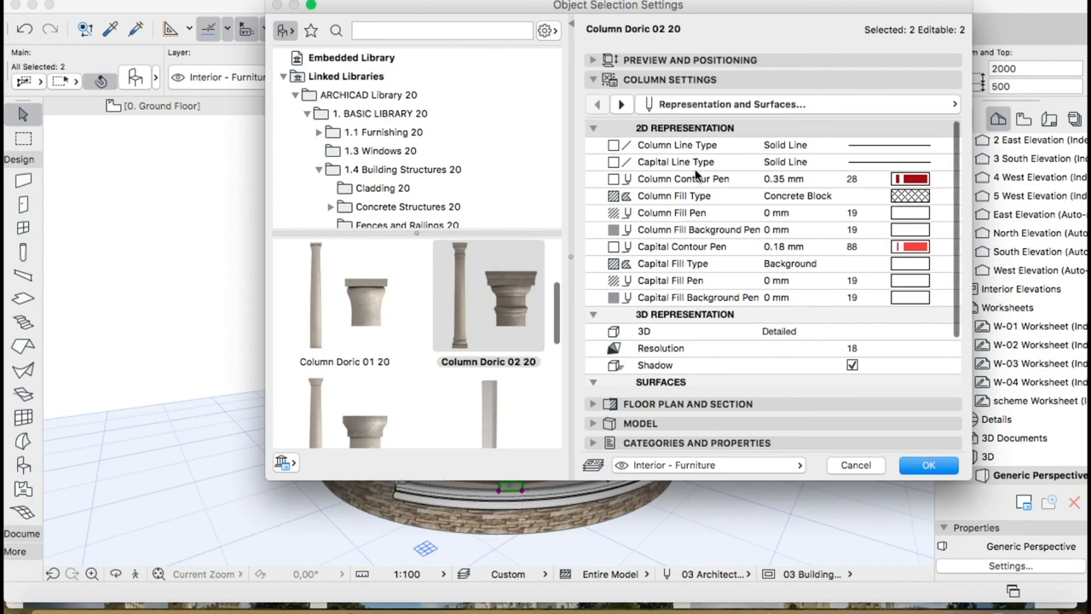
left_click(638, 424)
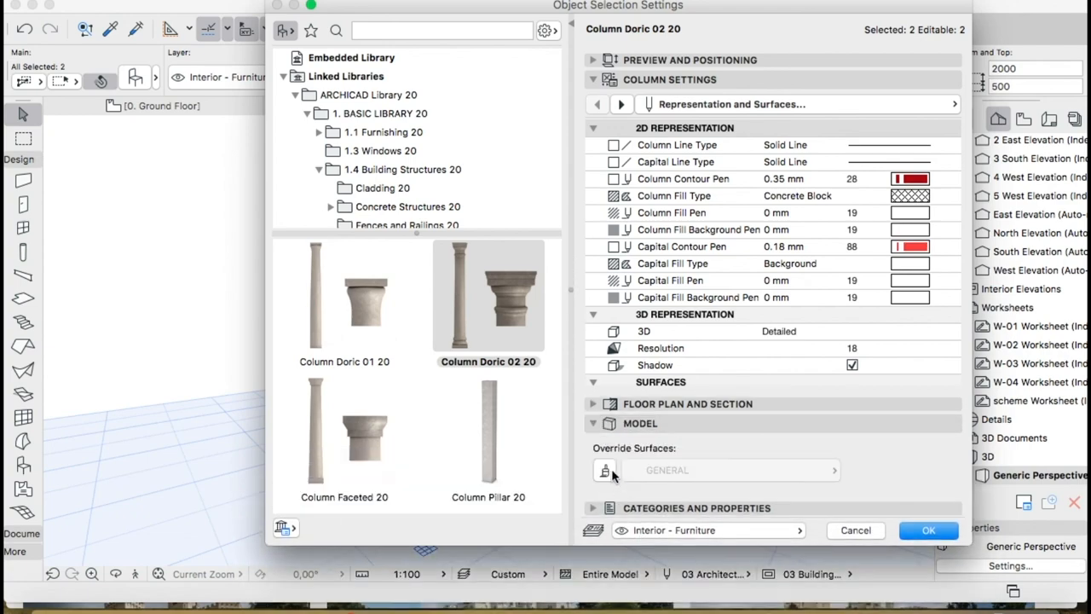
left_click(604, 469)
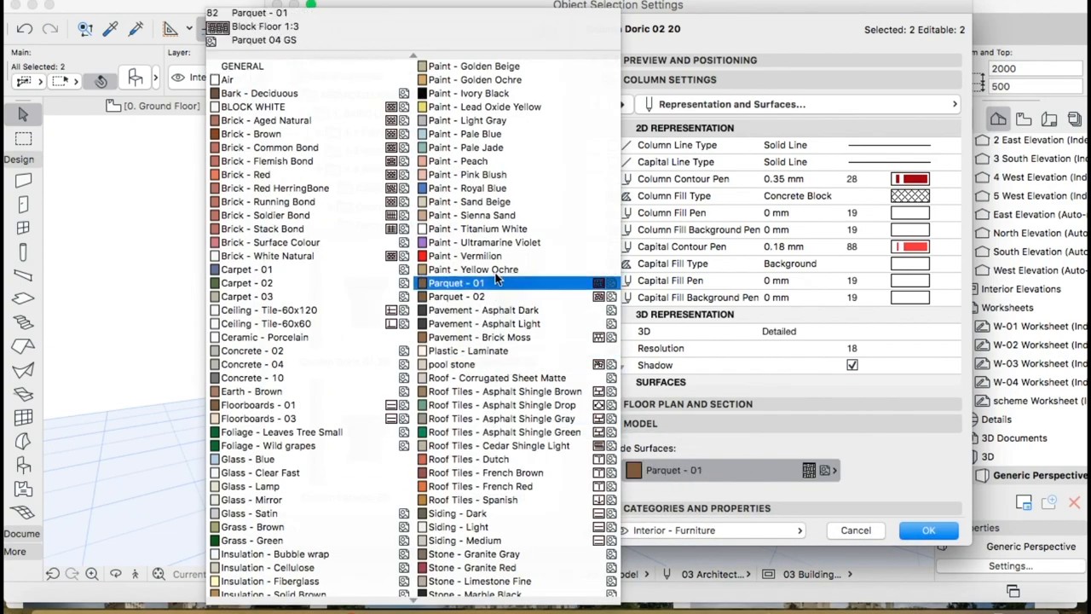
left_click(264, 589)
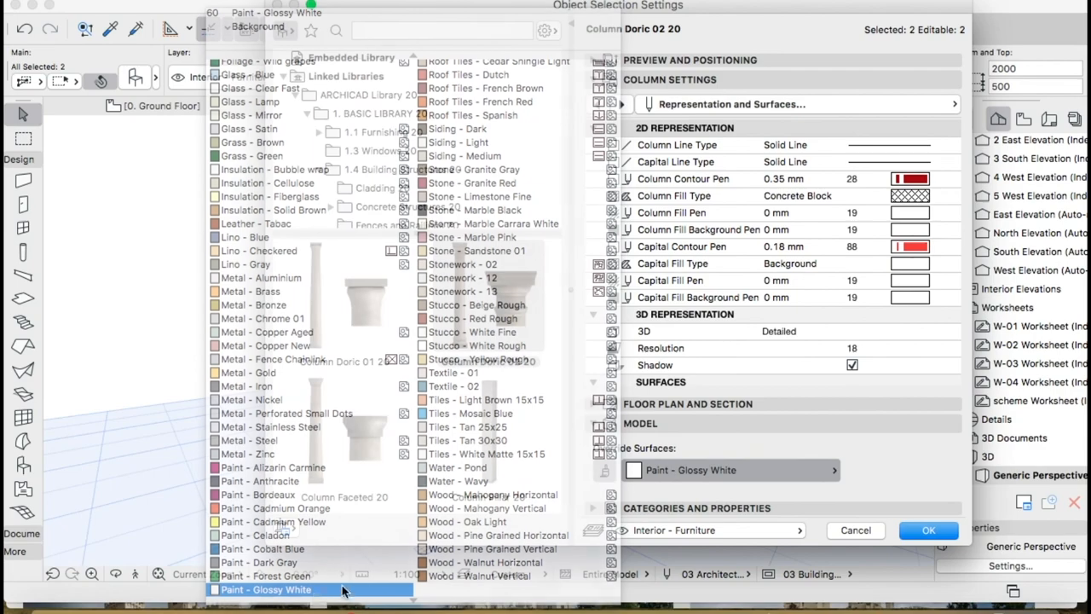
left_click(928, 529)
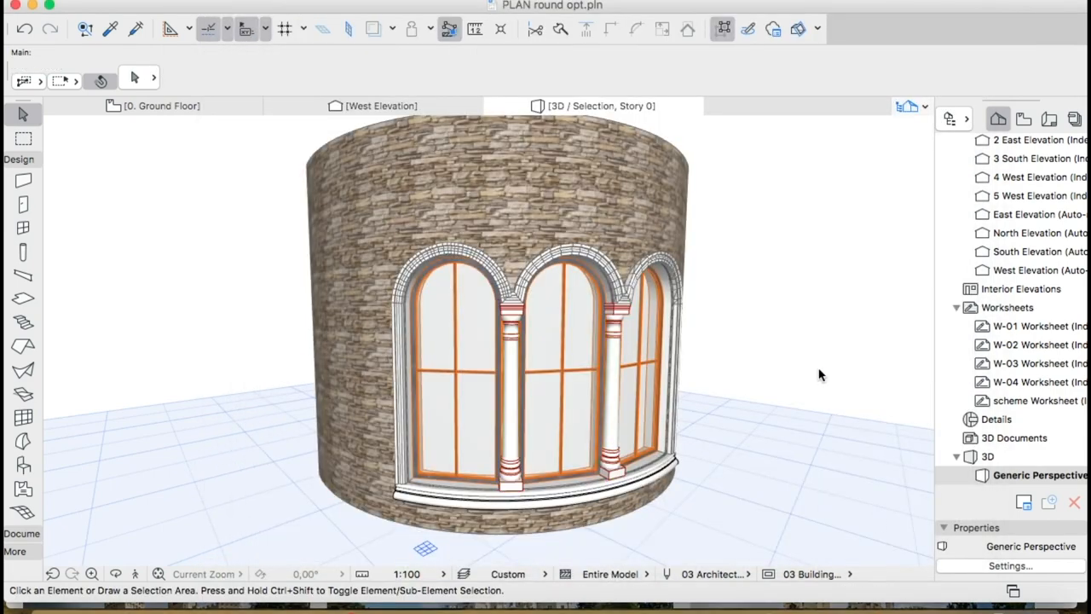